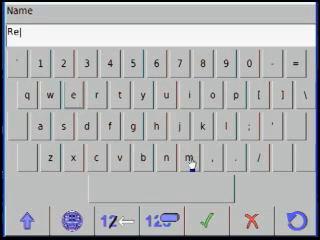
# Name the new rule 'Remote Alarm' and confirm it.
pyautogui.click(184, 155)
pyautogui.write('mote Alarm')
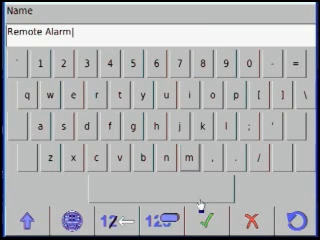
pyautogui.click(210, 216)
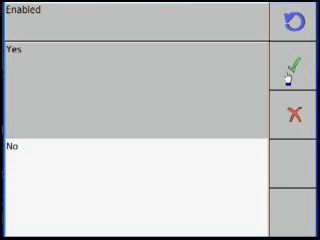
# Enable the rule, then add a new Alarm Occurred event and start editing it.
pyautogui.click(289, 72)
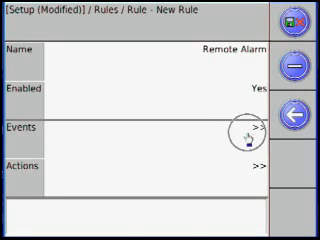
pyautogui.click(255, 130)
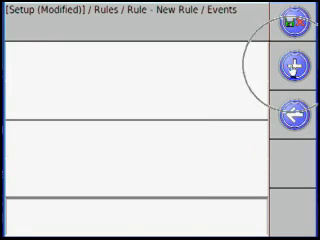
pyautogui.click(295, 68)
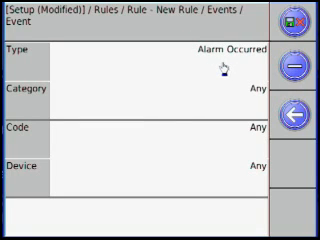
pyautogui.click(230, 49)
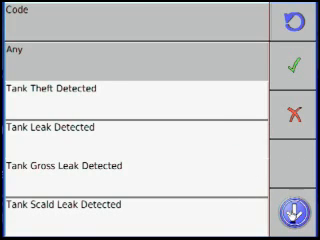
# Set the event's alarm code to High product level for any device.
pyautogui.click(298, 210)
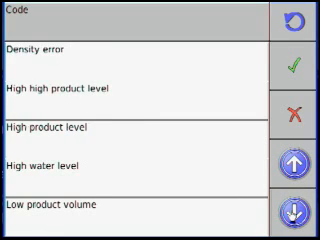
pyautogui.moveTo(165, 151)
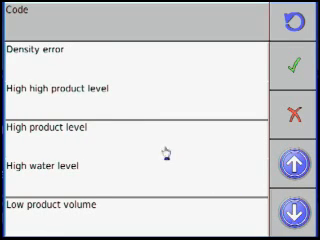
pyautogui.click(100, 133)
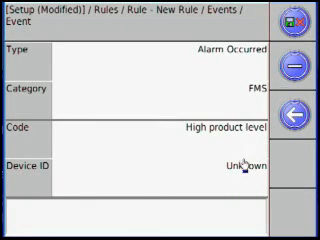
pyautogui.click(250, 160)
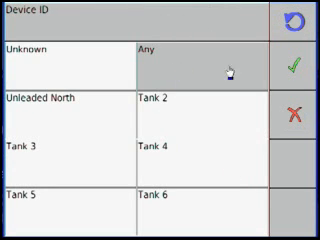
pyautogui.click(297, 63)
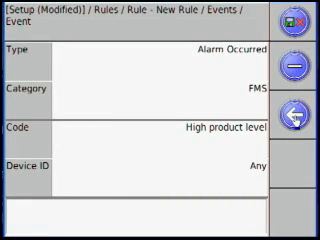
pyautogui.click(297, 110)
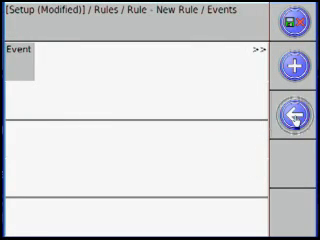
# Add a first action to the Remote Alarm rule's Actions list.
pyautogui.click(295, 108)
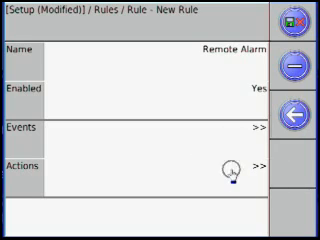
pyautogui.click(286, 166)
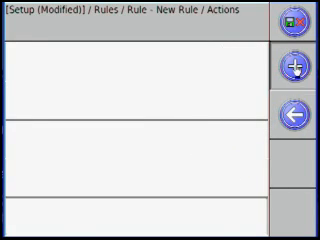
pyautogui.click(294, 65)
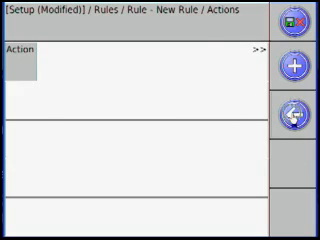
pyautogui.click(288, 113)
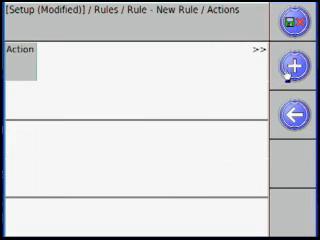
# Add a Relay action deactivating the Remote Alarm channel.
pyautogui.click(291, 66)
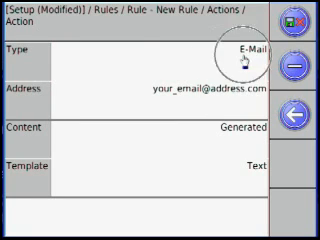
pyautogui.click(253, 48)
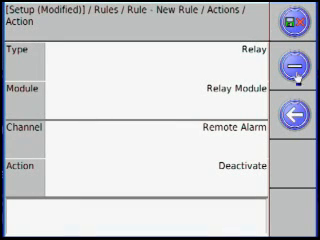
pyautogui.click(299, 113)
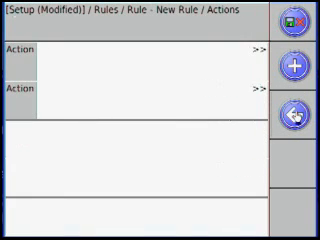